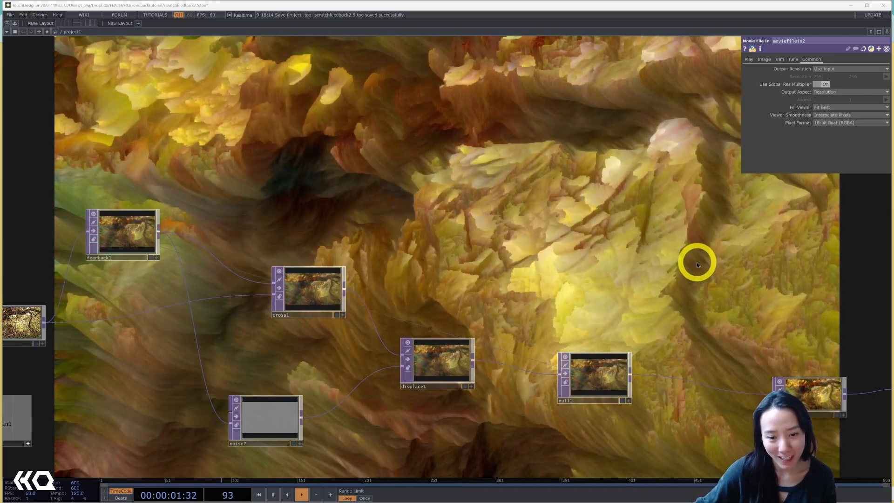
pyautogui.moveTo(559, 279)
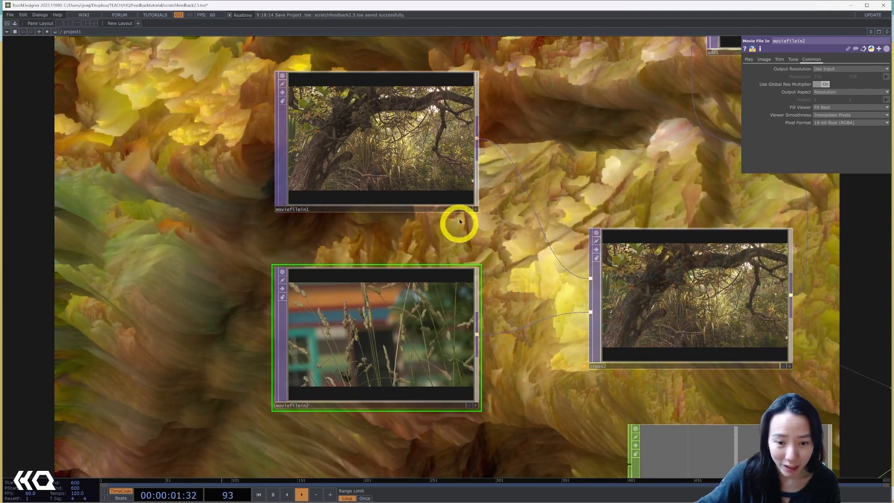
# Create a Movie File In TOP and load Movie2.mp4 grass clip from the Nature samples folder.
pyautogui.click(376, 139)
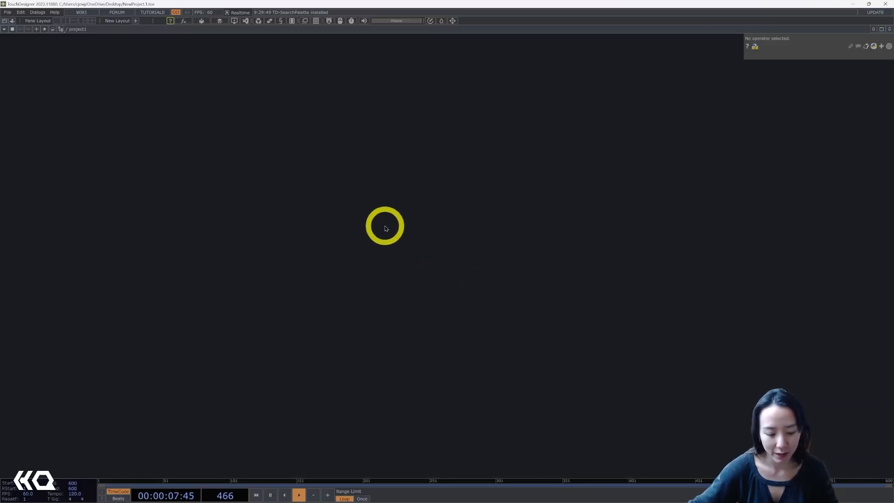
pyautogui.write('mo')
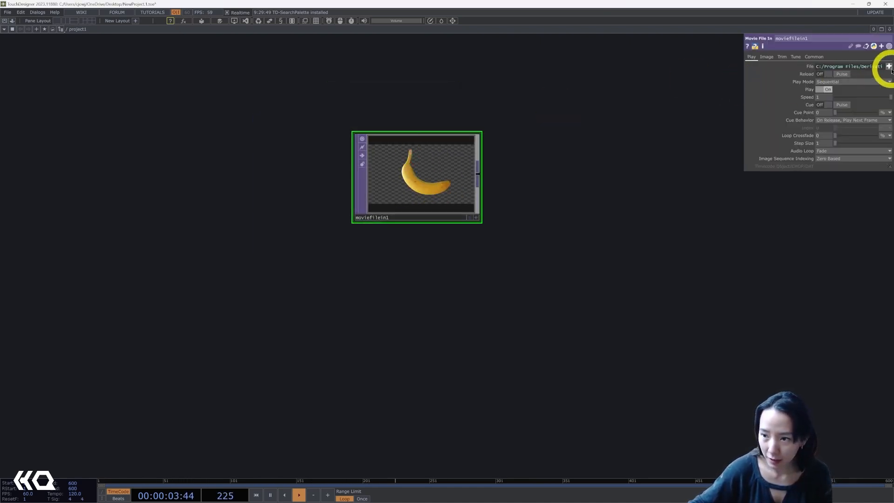
pyautogui.click(890, 65)
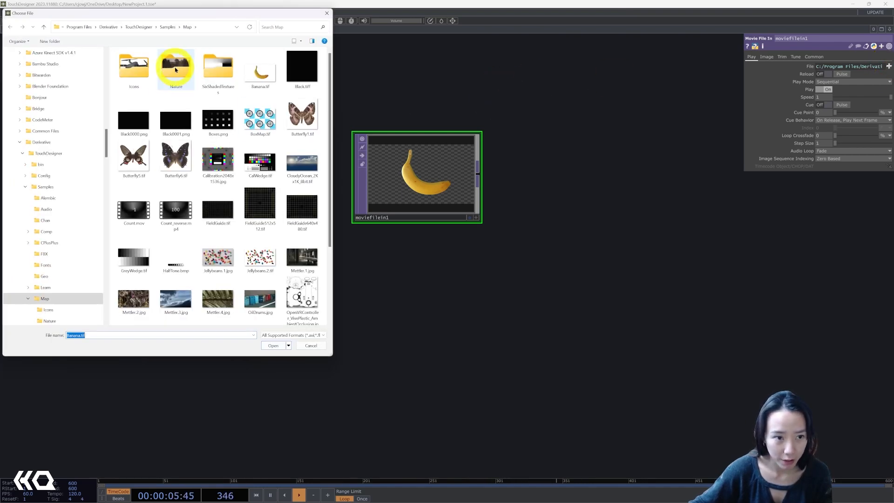
pyautogui.doubleClick(175, 65)
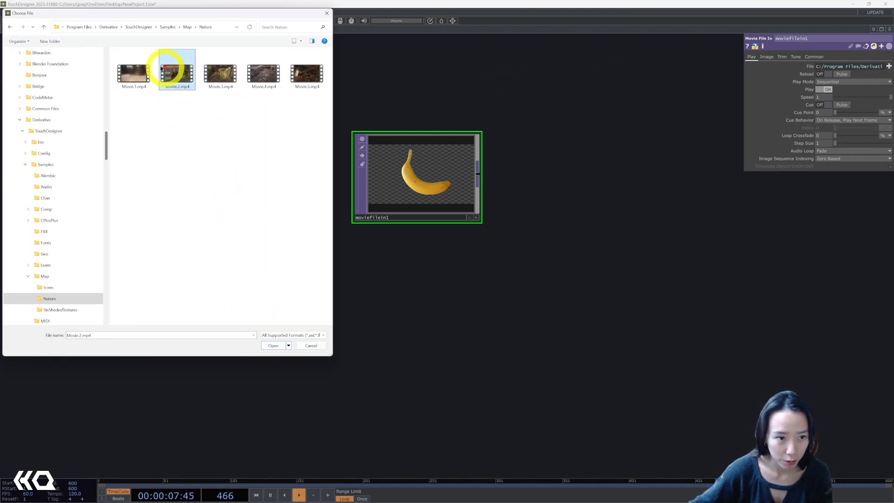
pyautogui.click(273, 345)
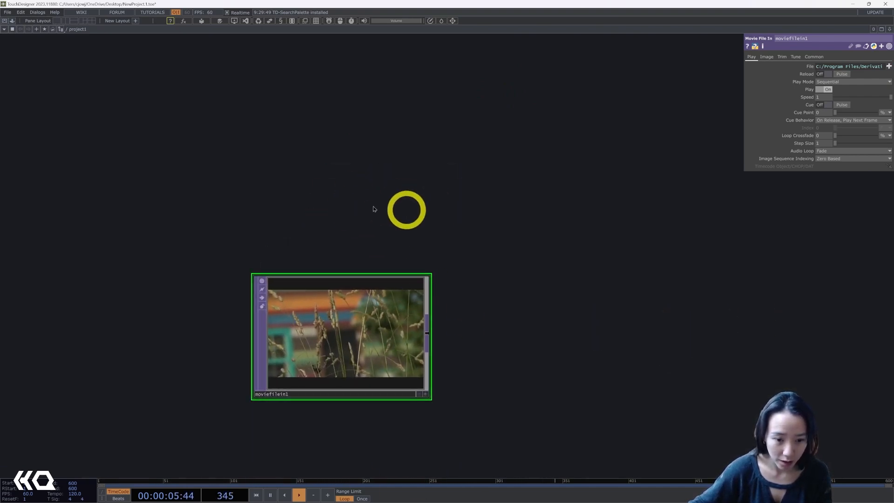
pyautogui.moveTo(457, 193)
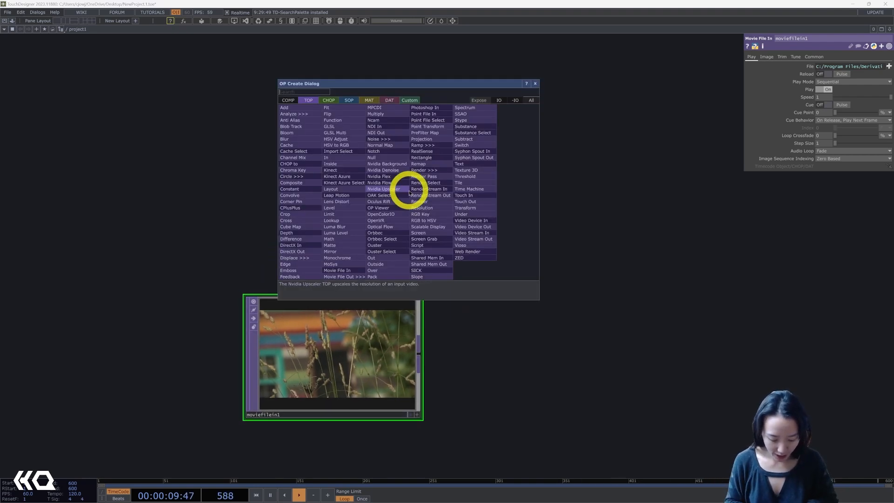
# Create a Noise TOP at 1280×720 resolution with its Type set to Random static.
pyautogui.write('noise')
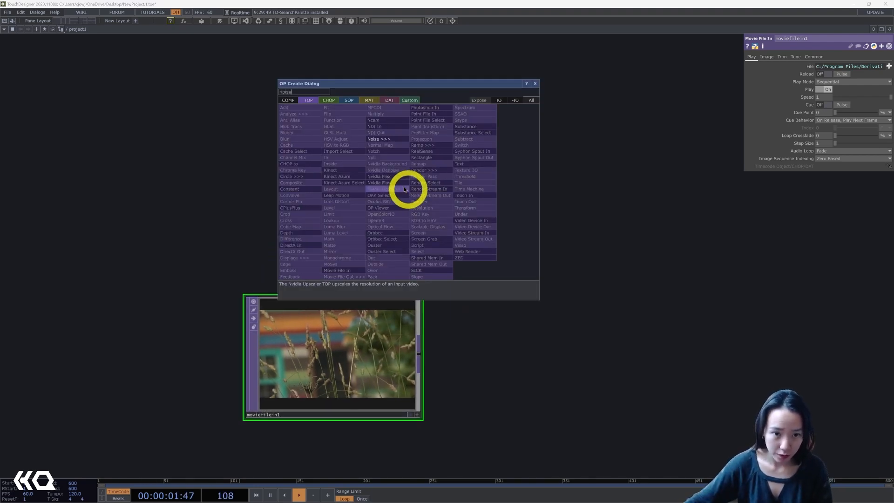
pyautogui.click(374, 139)
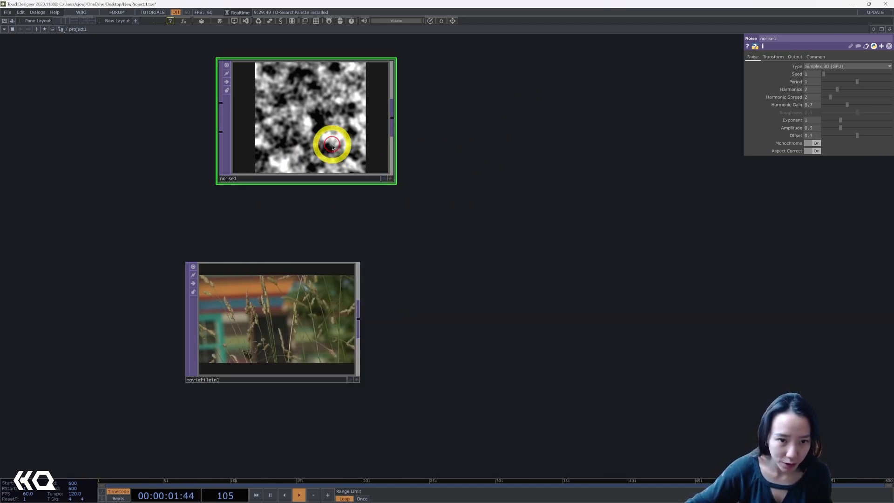
pyautogui.click(815, 56)
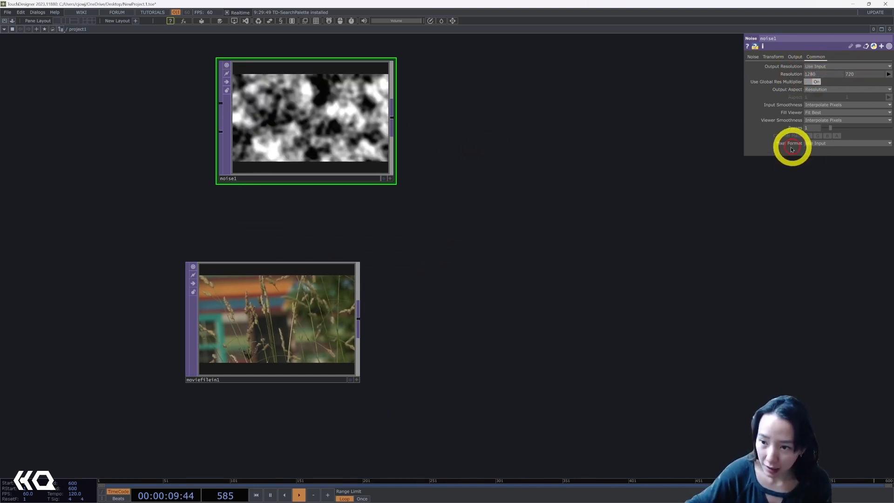
pyautogui.click(847, 144)
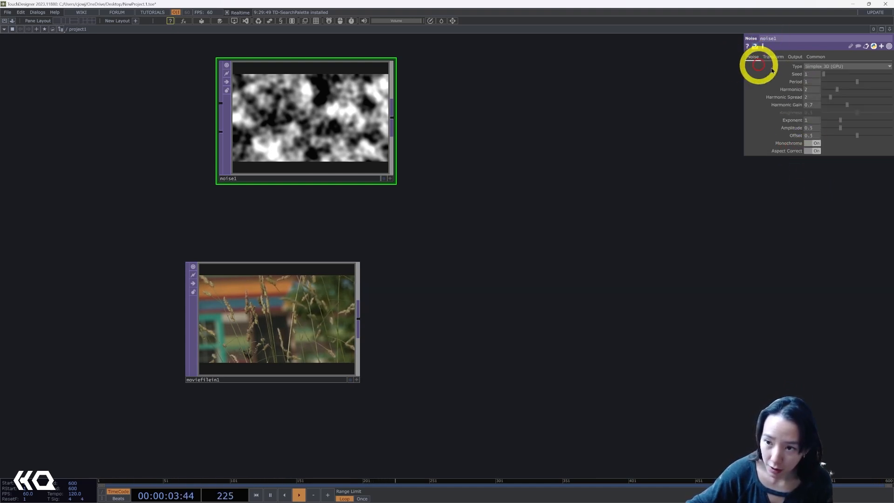
pyautogui.click(847, 65)
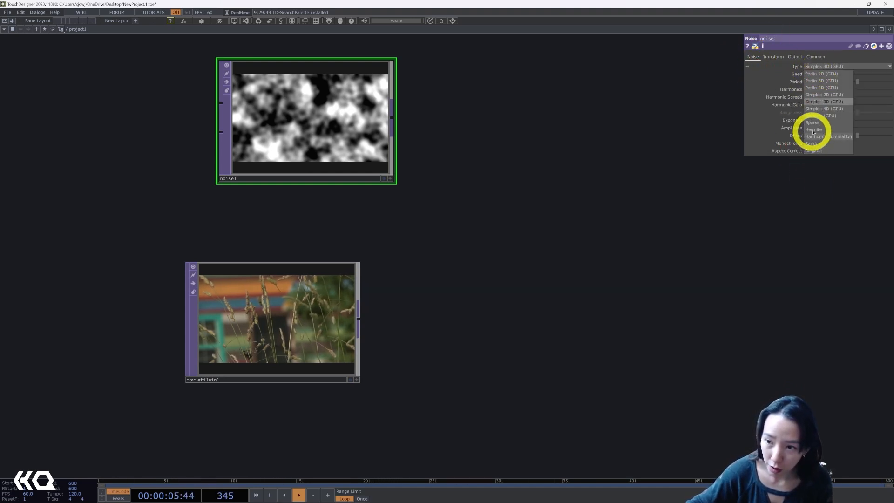
pyautogui.click(812, 144)
pyautogui.write('level')
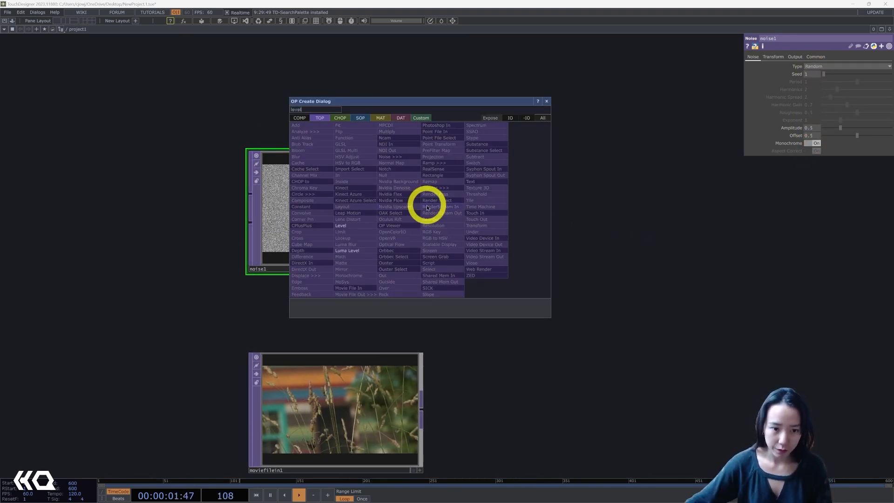
# Dim noise1 through a Level TOP's opacity and add it onto moviefilein1 with an Add TOP.
pyautogui.click(341, 226)
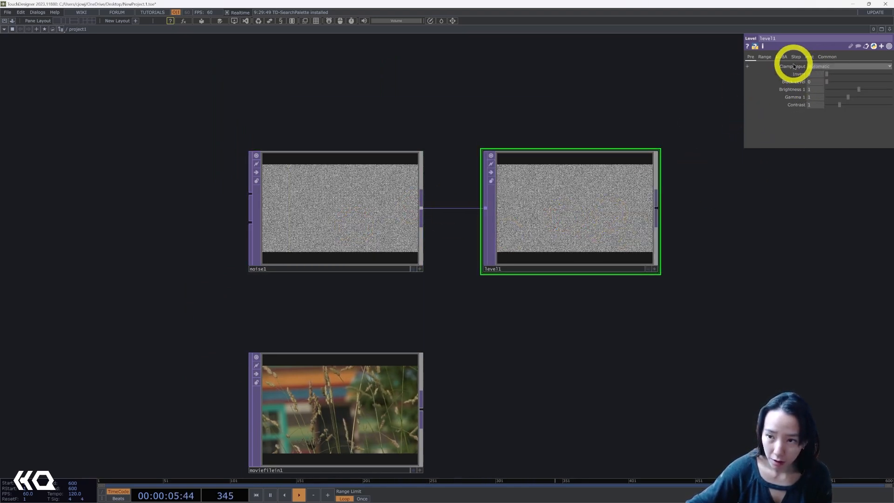
pyautogui.click(809, 56)
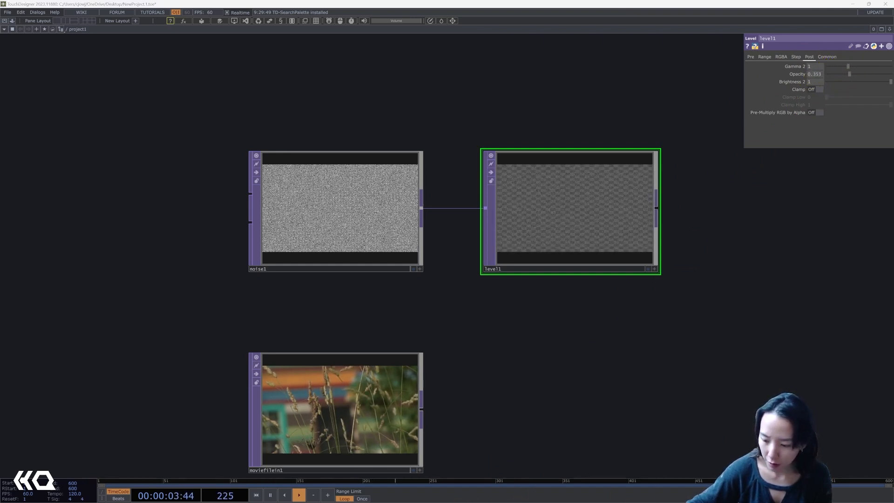
pyautogui.click(819, 74)
pyautogui.write('.5')
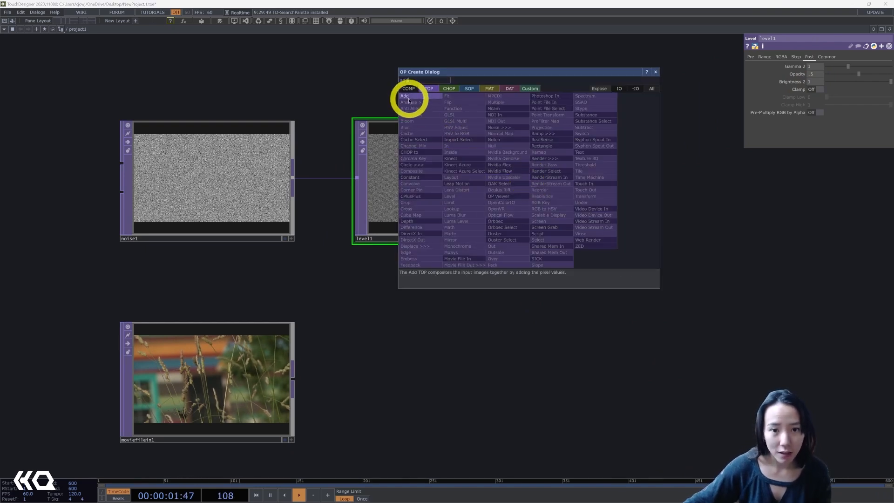
pyautogui.click(404, 95)
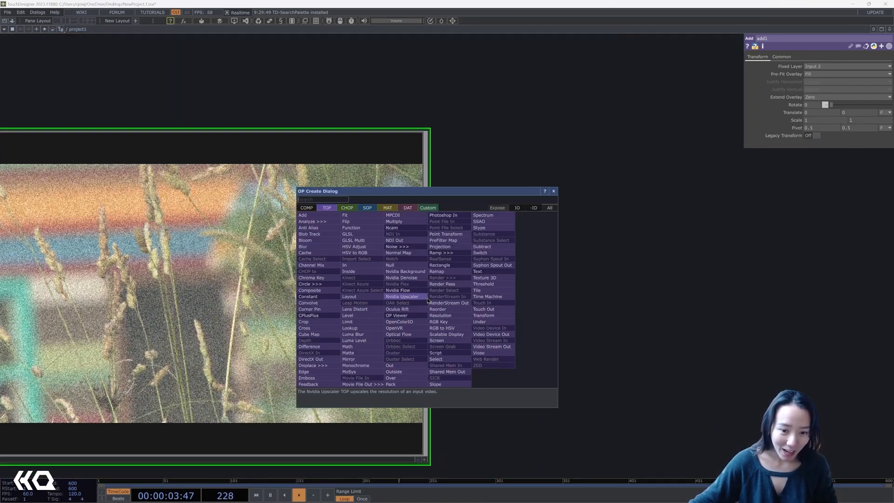
# Insert a second Level TOP after the Add and adjust its post gamma.
pyautogui.write('level')
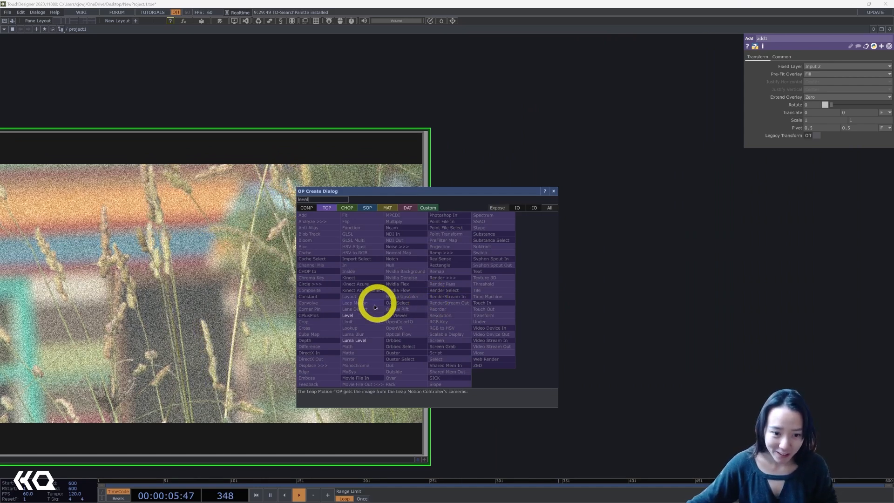
pyautogui.click(348, 315)
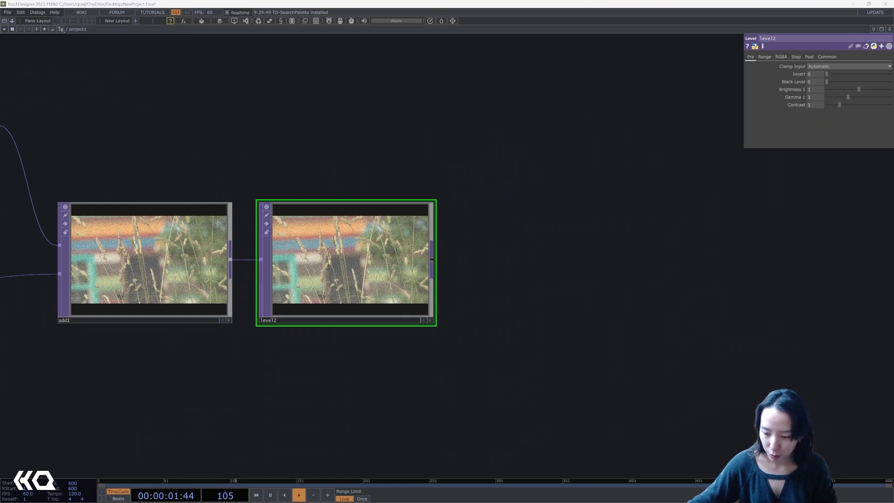
pyautogui.click(393, 270)
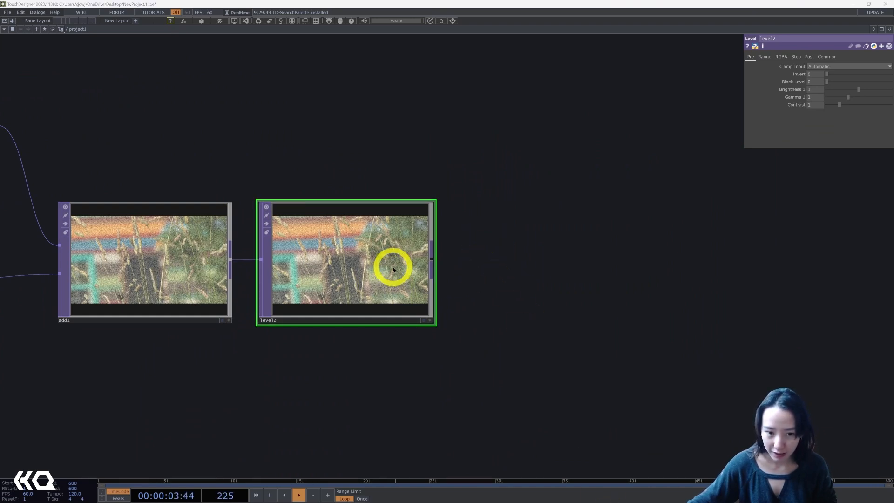
pyautogui.click(798, 56)
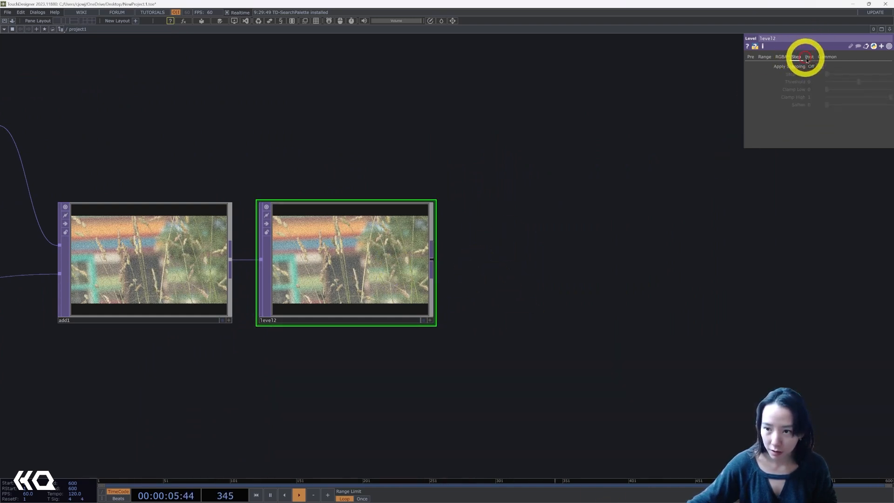
pyautogui.click(808, 56)
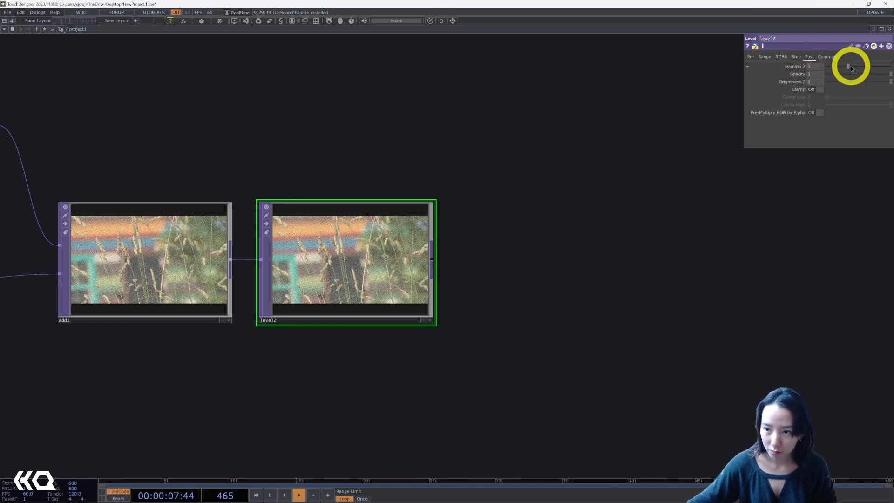
pyautogui.moveTo(849, 66); pyautogui.dragTo(836, 66)
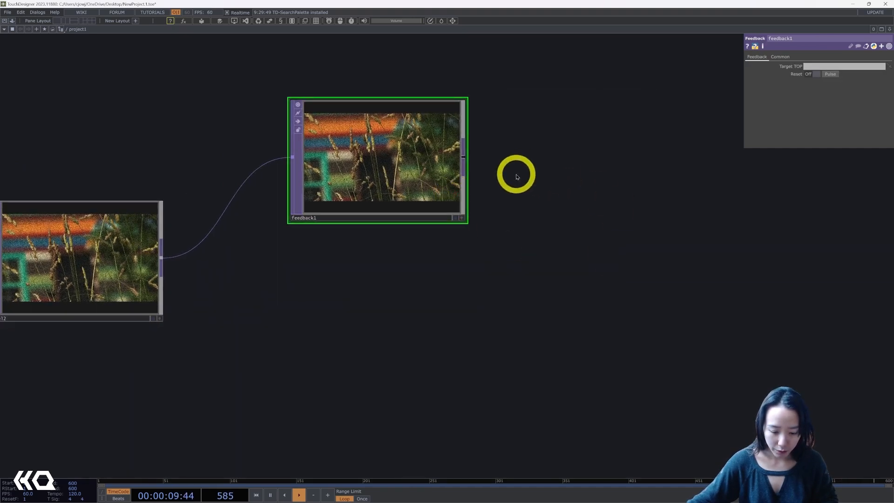
pyautogui.moveTo(469, 185)
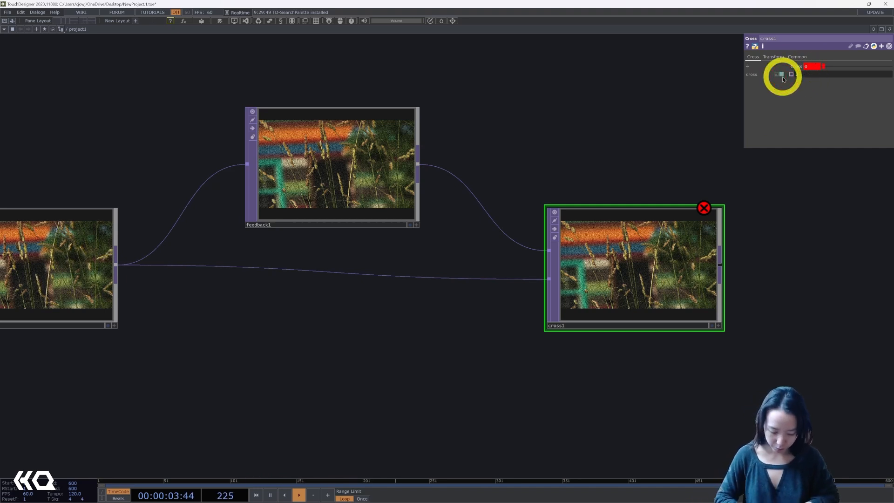
# Set the Cross TOP's pixel format to 16-bit float (RGBA).
pyautogui.click(797, 56)
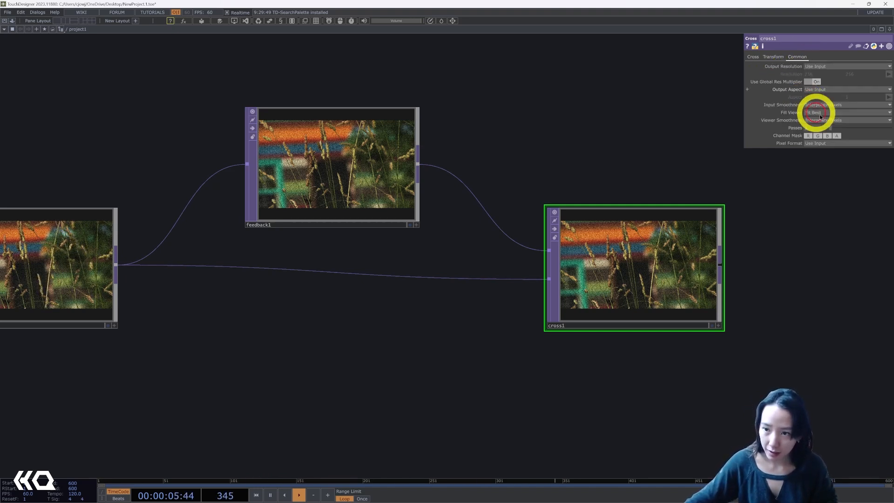
pyautogui.click(847, 144)
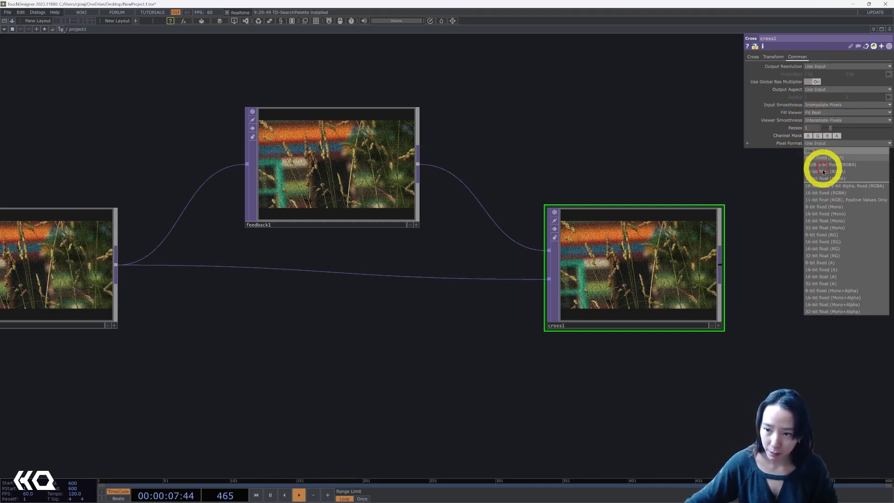
pyautogui.click(823, 177)
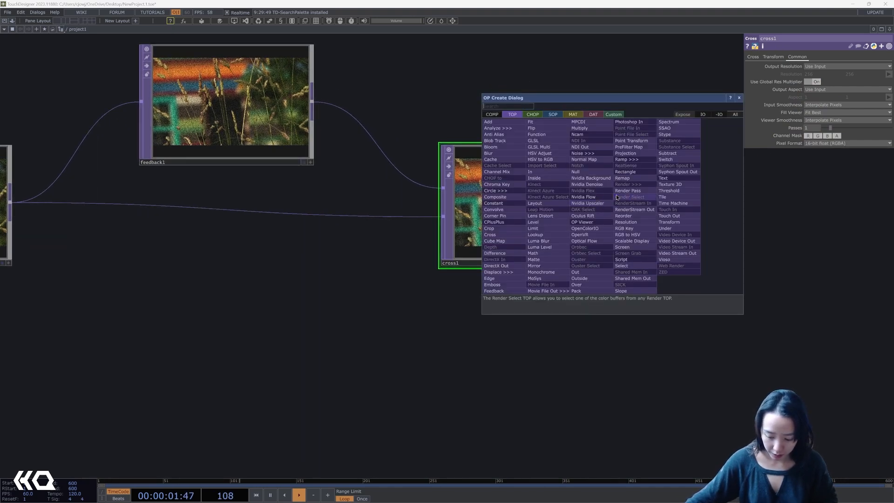
# Add a Displace TOP after cross1.
pyautogui.write('dis')
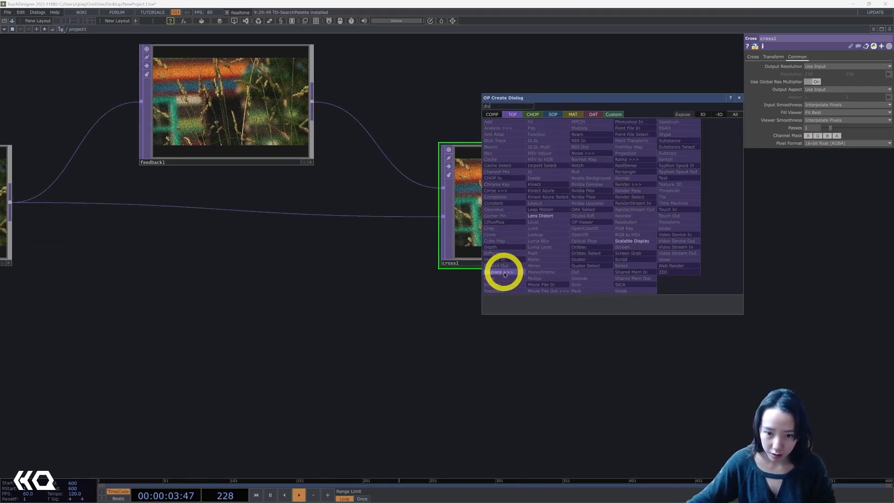
pyautogui.click(493, 272)
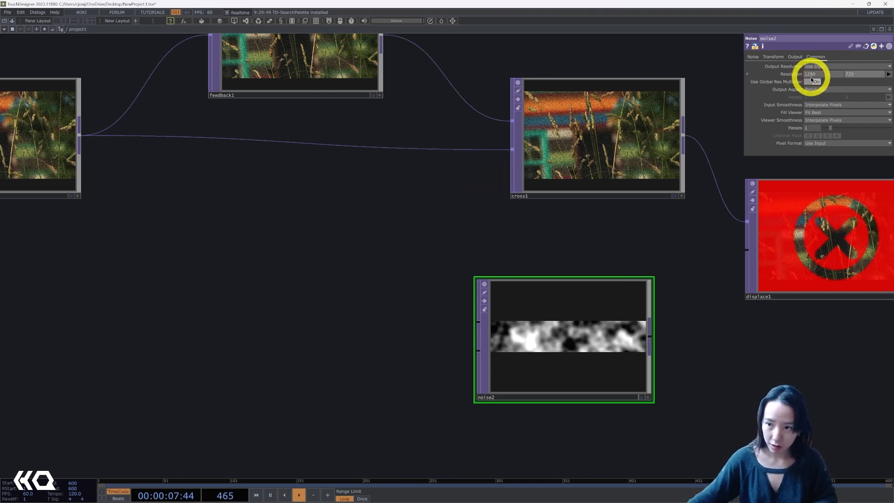
# Make noise2 16-bit float RGBA with amplitude 0.005 and wire feedback1 into it.
pyautogui.click(847, 151)
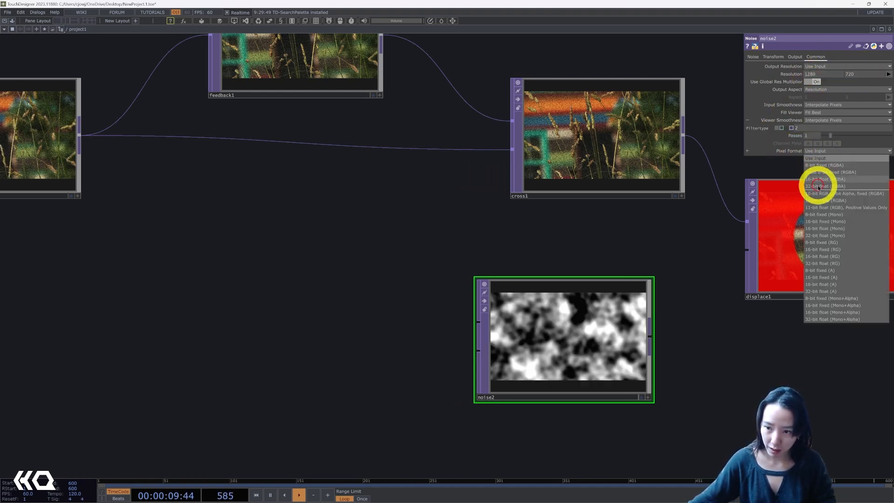
pyautogui.click(820, 179)
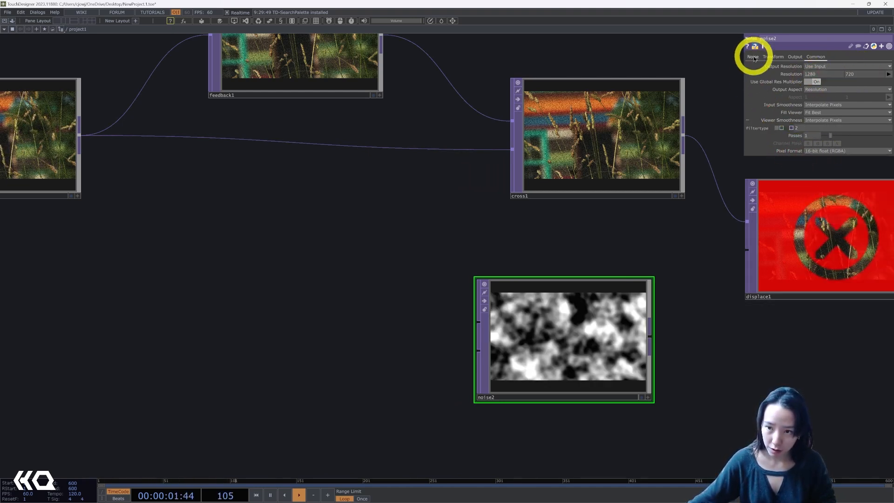
pyautogui.click(752, 57)
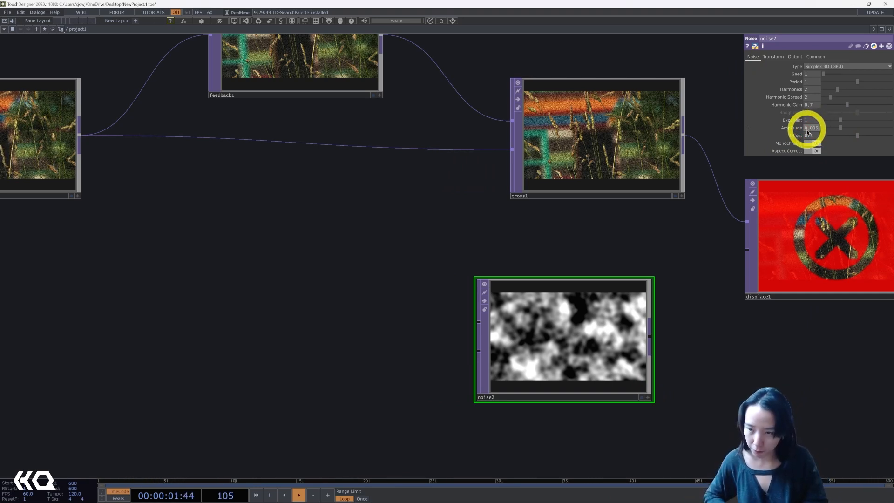
pyautogui.click(814, 144)
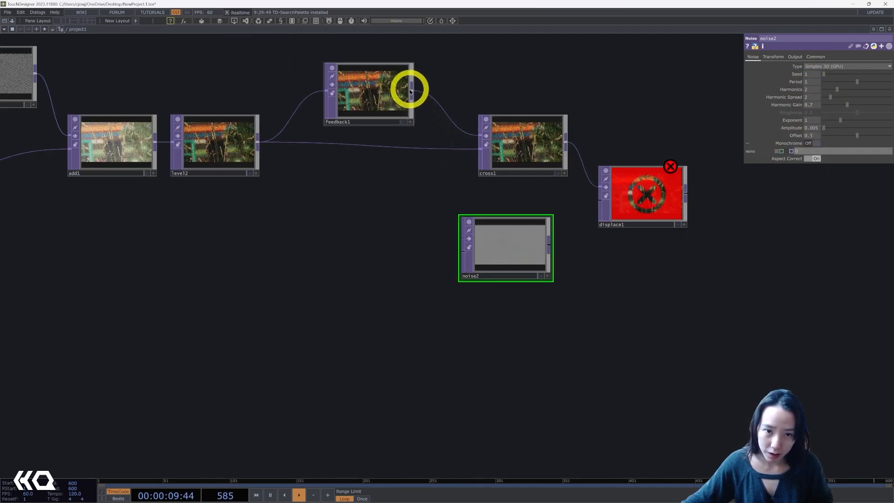
pyautogui.moveTo(411, 88); pyautogui.dragTo(462, 253)
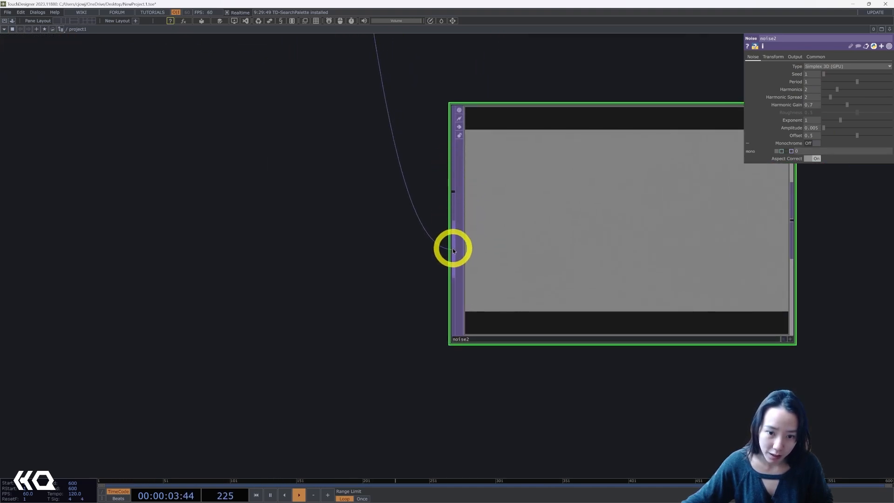
pyautogui.moveTo(454, 251)
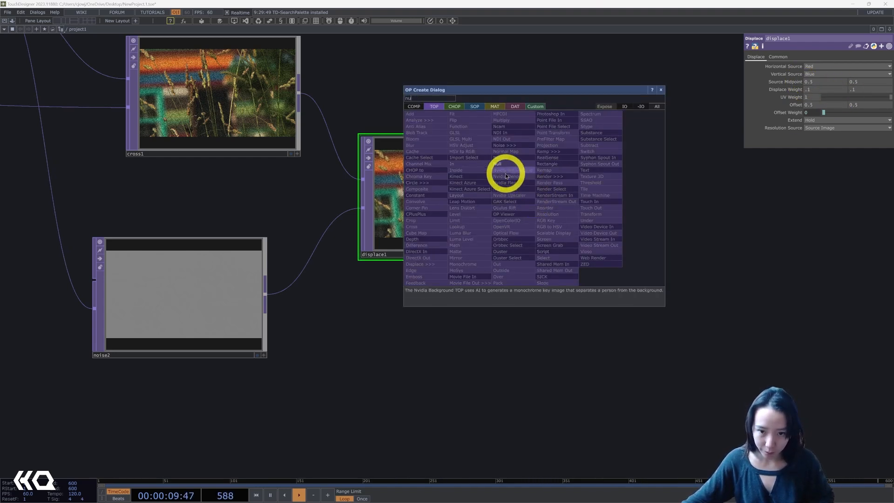
# Add a Null TOP named OUT after displace1 and show it as the network background.
pyautogui.click(497, 163)
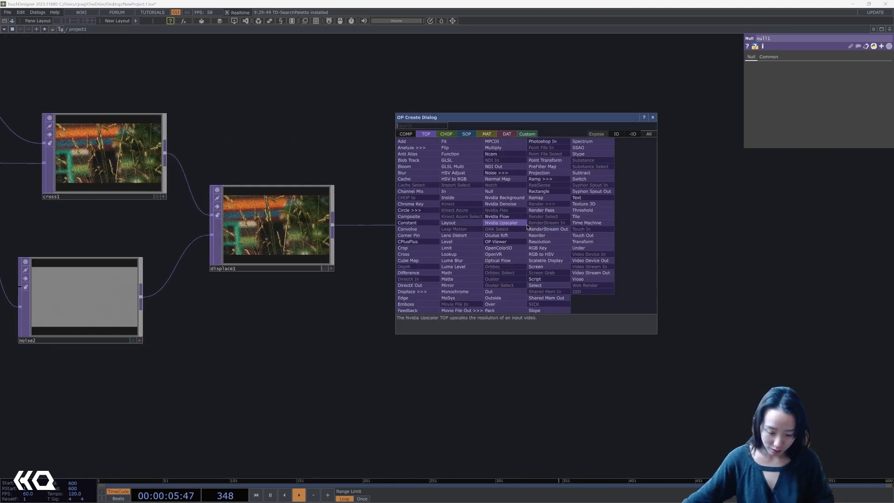
pyautogui.write('out')
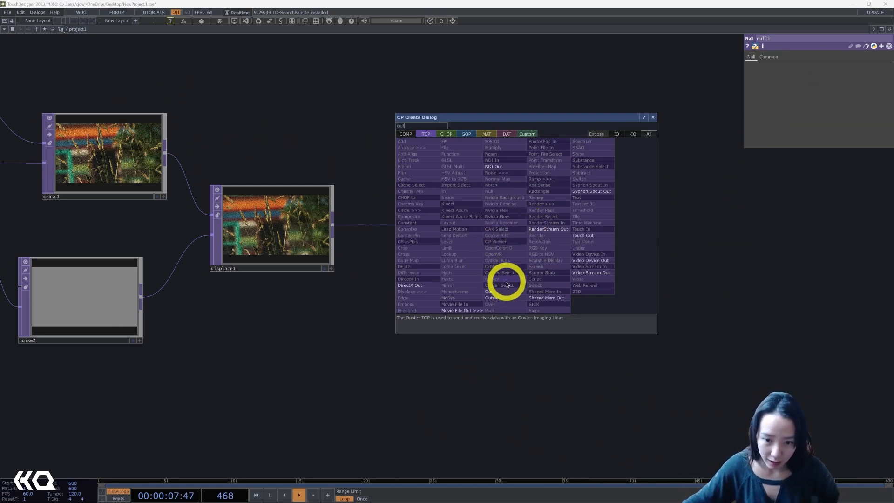
pyautogui.write('nu')
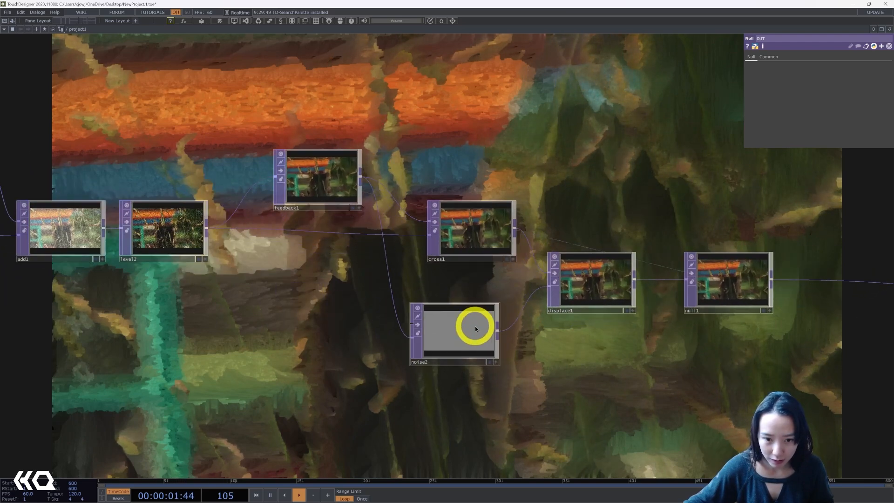
# Raise noise2's exponent to about 1.15.
pyautogui.click(458, 331)
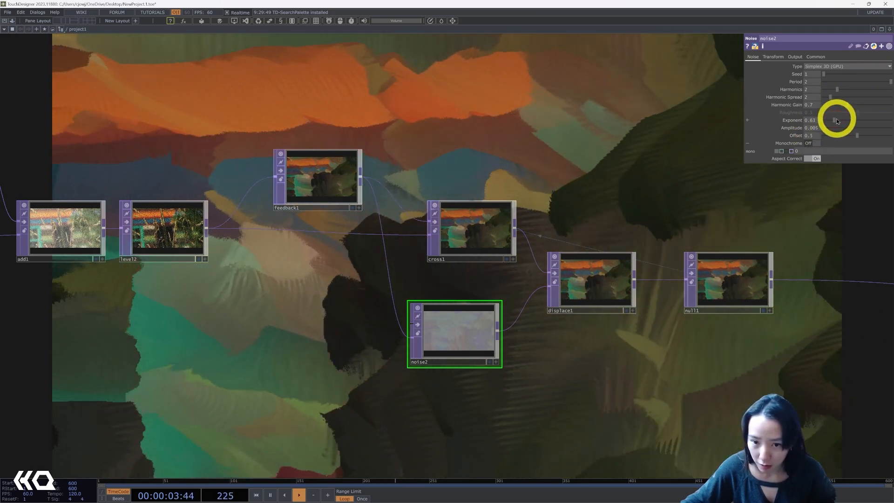
pyautogui.moveTo(849, 120); pyautogui.dragTo(860, 121)
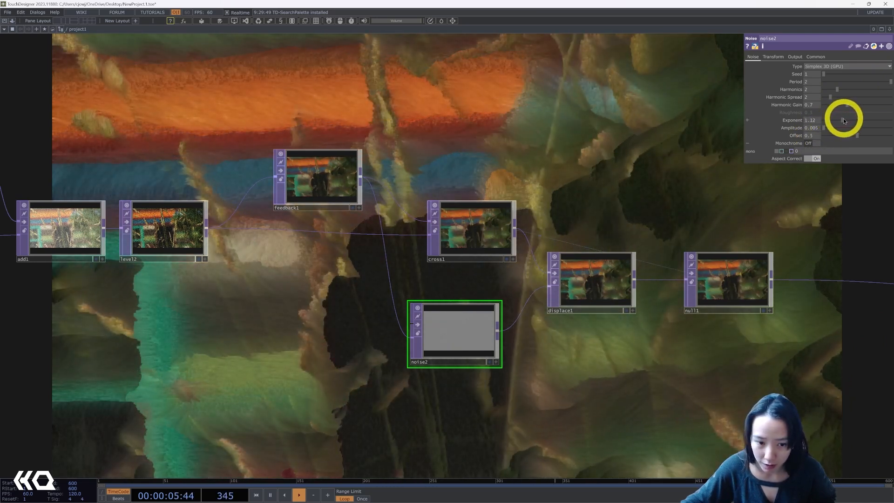
pyautogui.moveTo(841, 121); pyautogui.dragTo(844, 120)
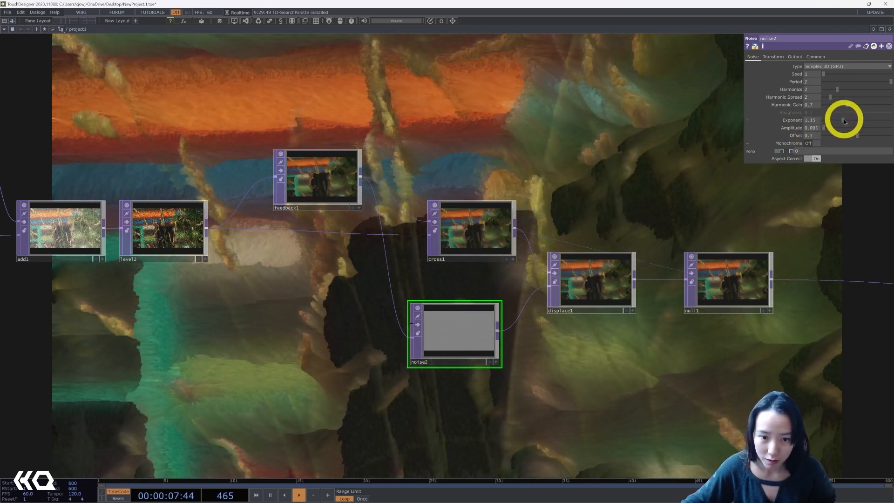
pyautogui.moveTo(843, 120); pyautogui.dragTo(841, 120)
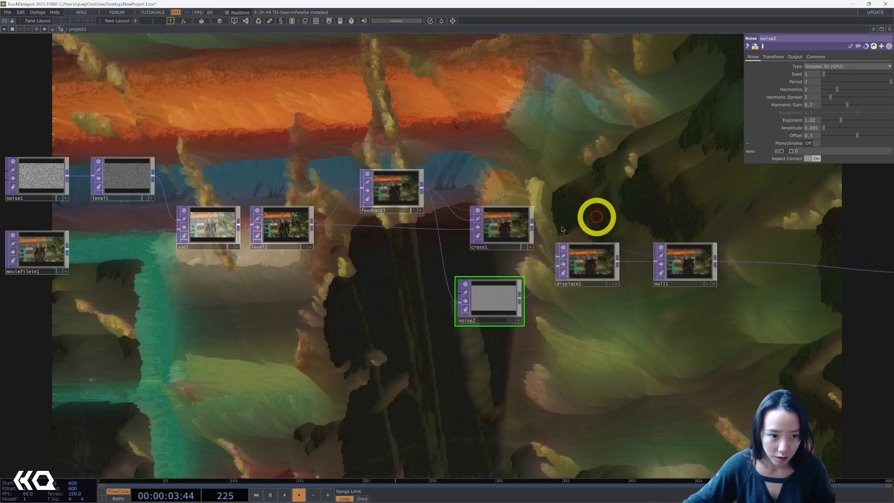
# Darken the video level's gamma and reduce the noise's harmonic spread to about 1.1.
pyautogui.click(285, 232)
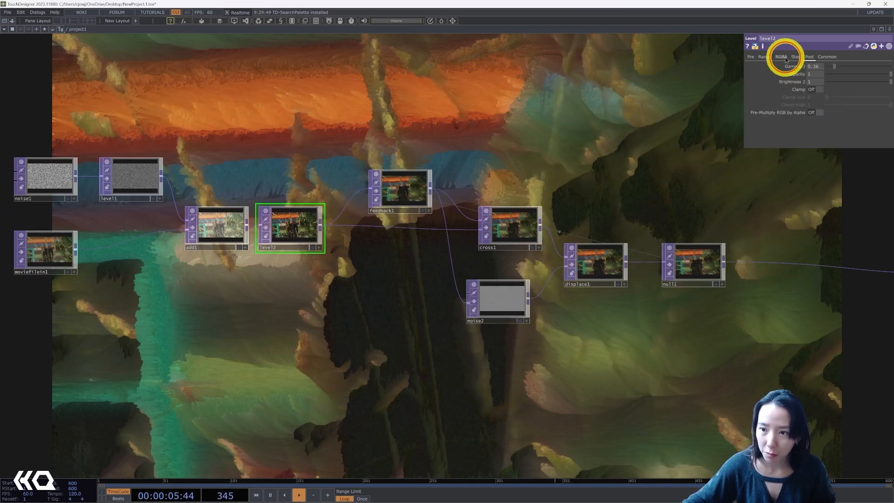
pyautogui.click(763, 56)
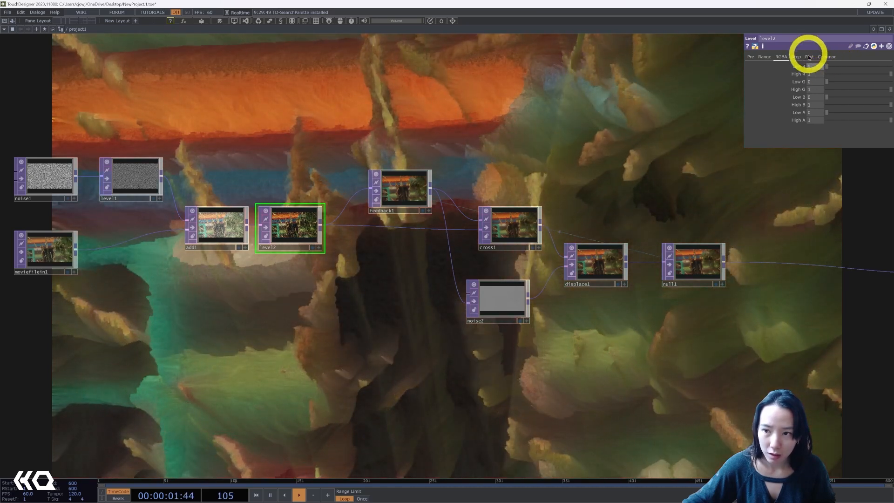
pyautogui.click(810, 56)
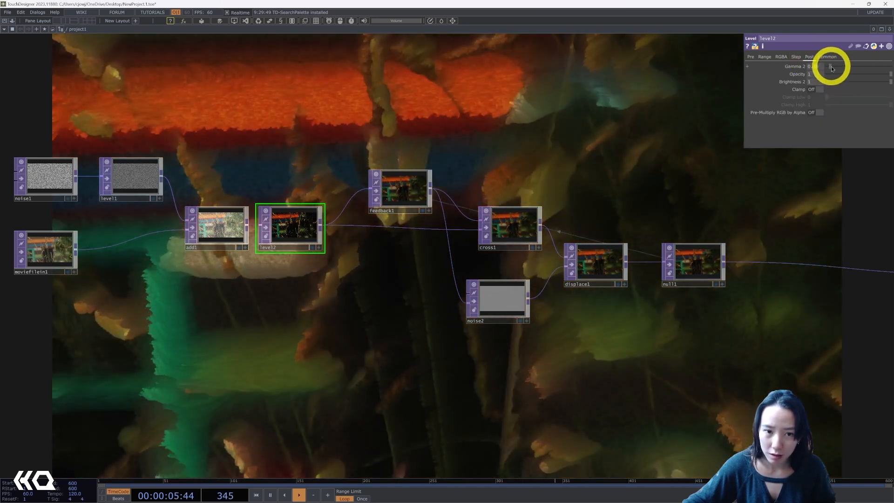
pyautogui.moveTo(832, 66); pyautogui.dragTo(838, 66)
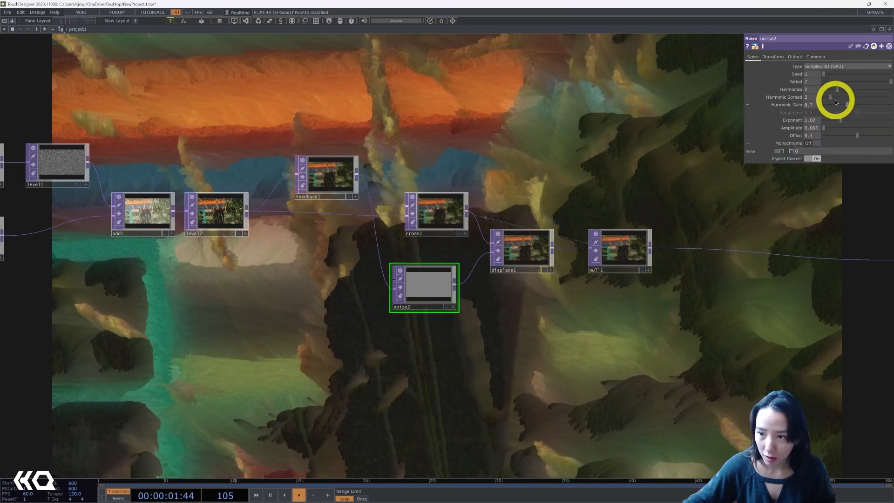
pyautogui.moveTo(849, 97); pyautogui.dragTo(832, 97)
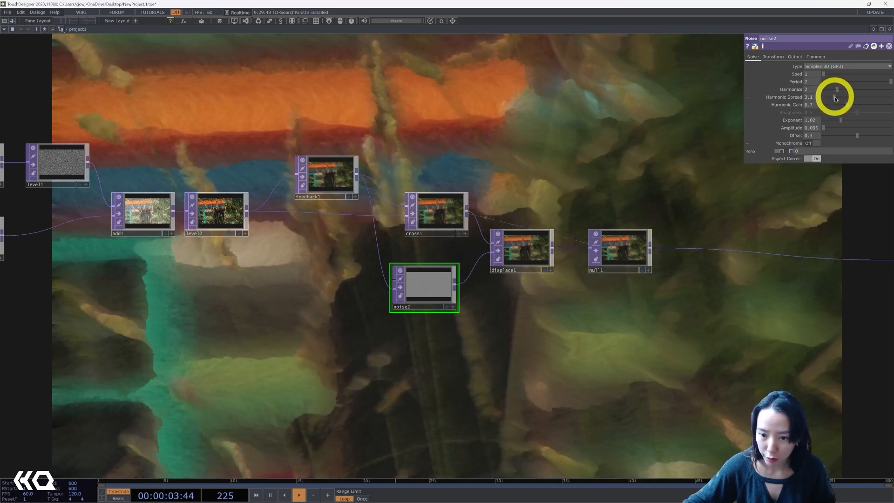
pyautogui.moveTo(833, 97); pyautogui.dragTo(836, 90)
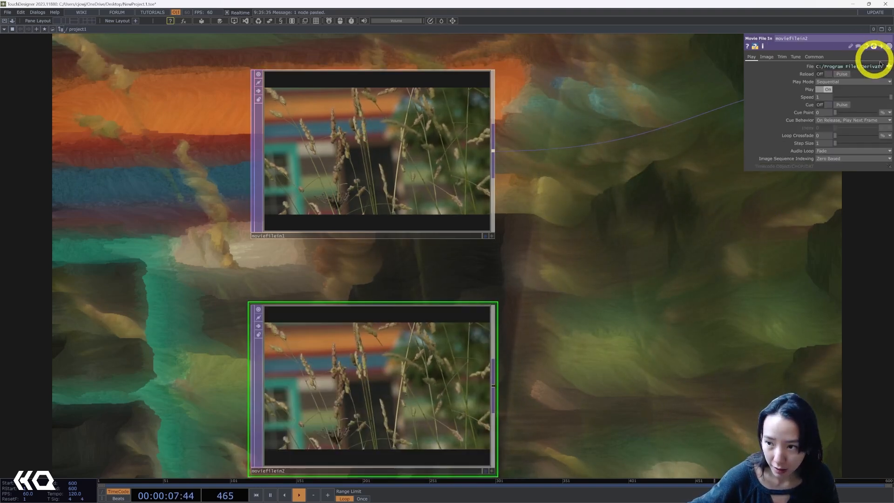
# Load Movie3.mp4 trees clip in a copied movie input and crossfade it with the grass video via a new Cross TOP.
pyautogui.click(888, 65)
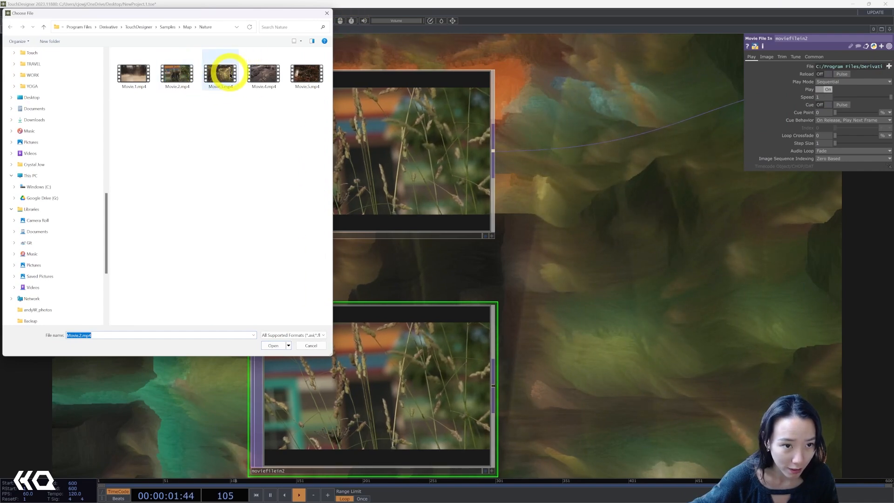
pyautogui.click(272, 345)
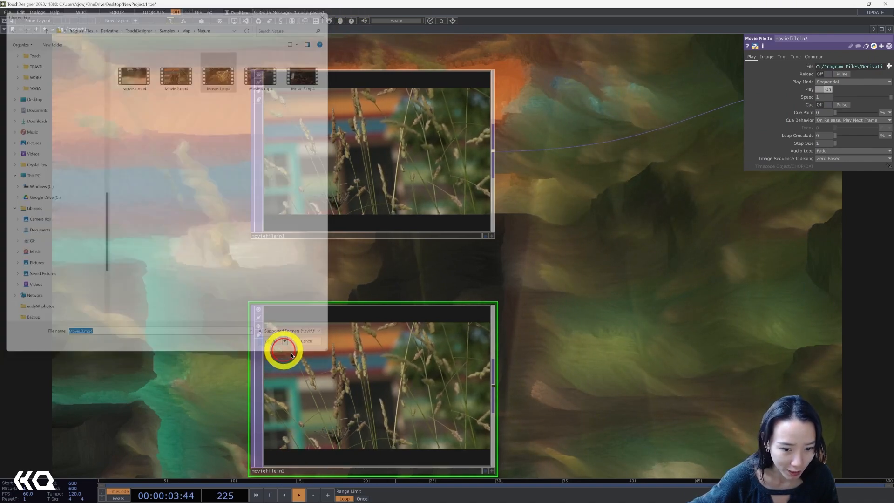
pyautogui.click(277, 341)
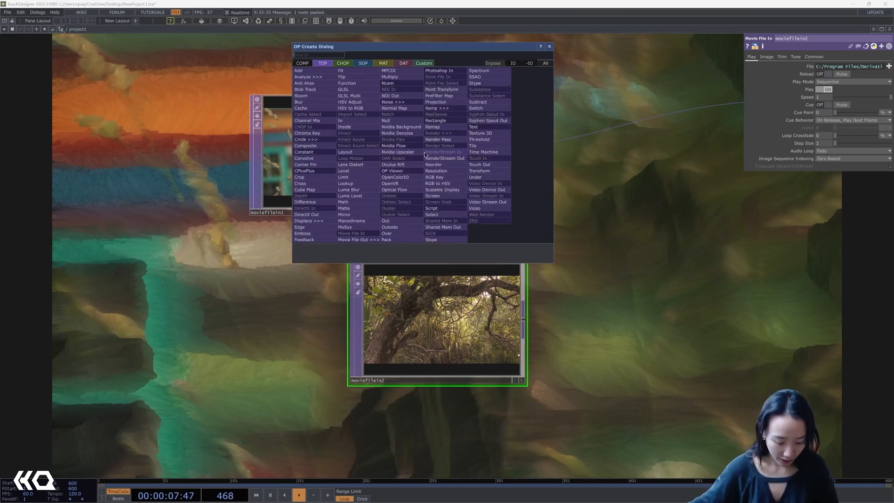
pyautogui.write('cross')
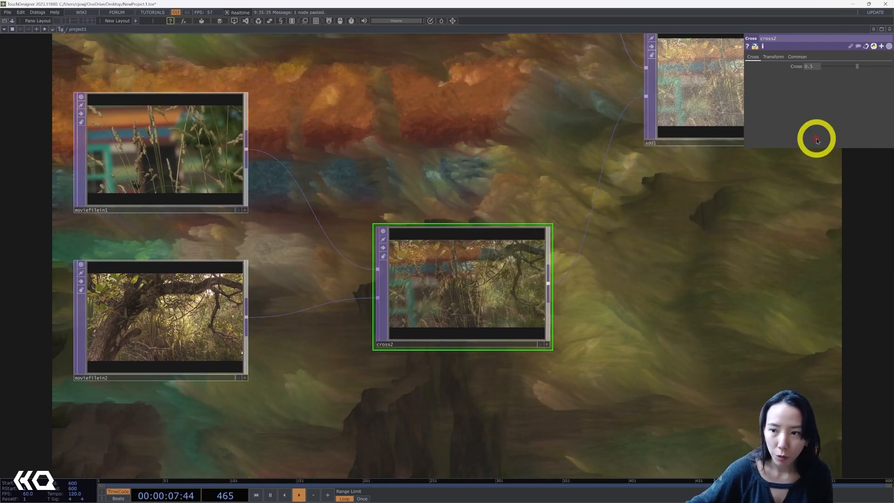
pyautogui.moveTo(857, 66); pyautogui.dragTo(838, 66)
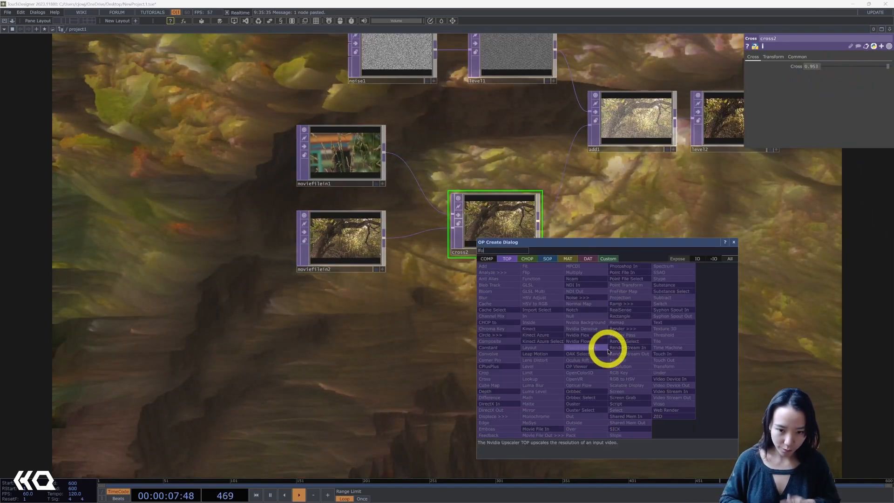
pyautogui.click(527, 259)
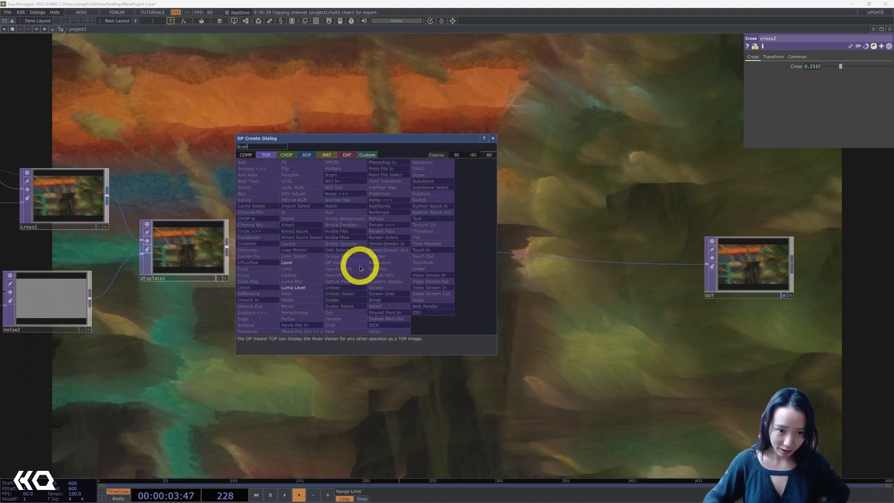
# Insert a Level TOP after the displacement before OUT and nudge its tone.
pyautogui.click(286, 263)
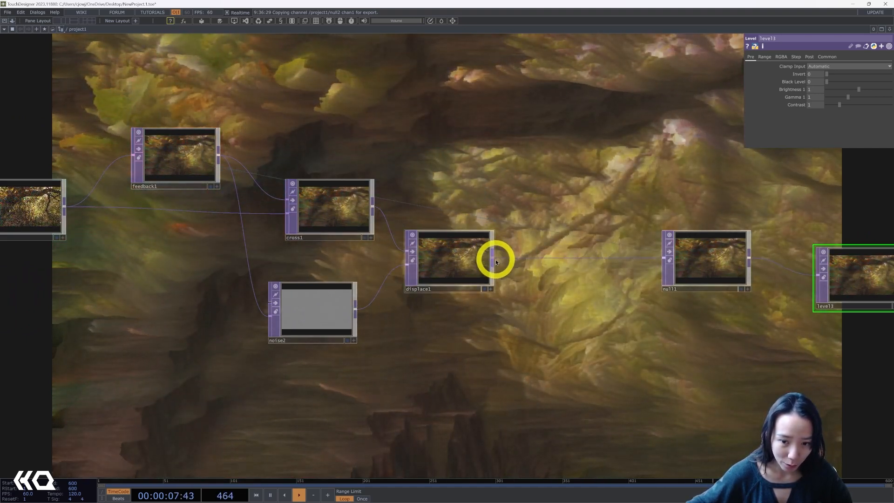
pyautogui.doubleClick(495, 262)
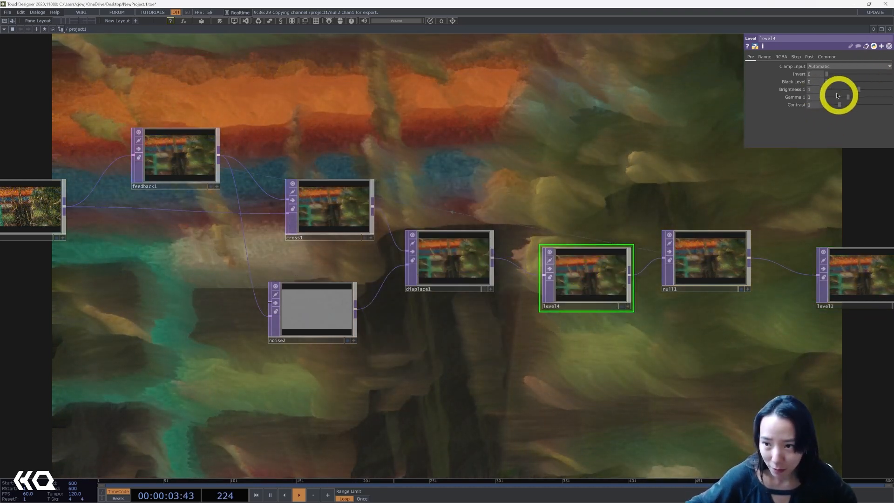
pyautogui.moveTo(857, 97); pyautogui.dragTo(867, 97)
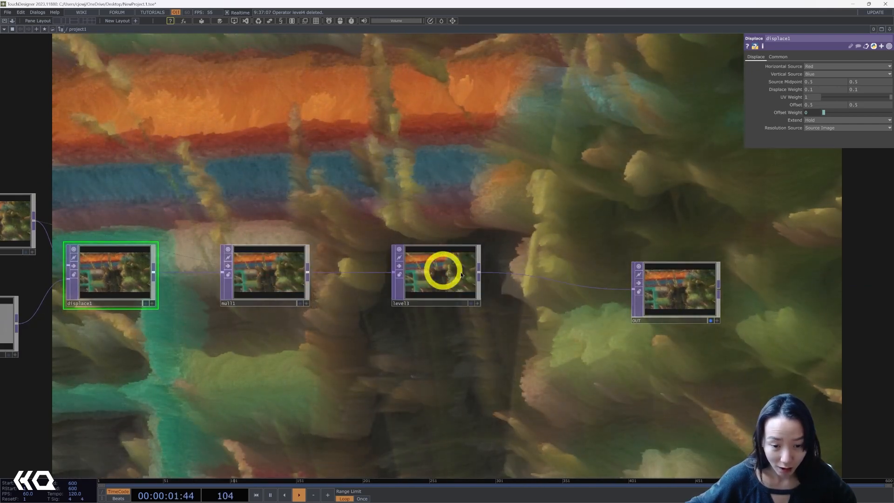
# Grade the output level to gamma 0.76, brightness 1.41 and contrast 1.09.
pyautogui.click(437, 276)
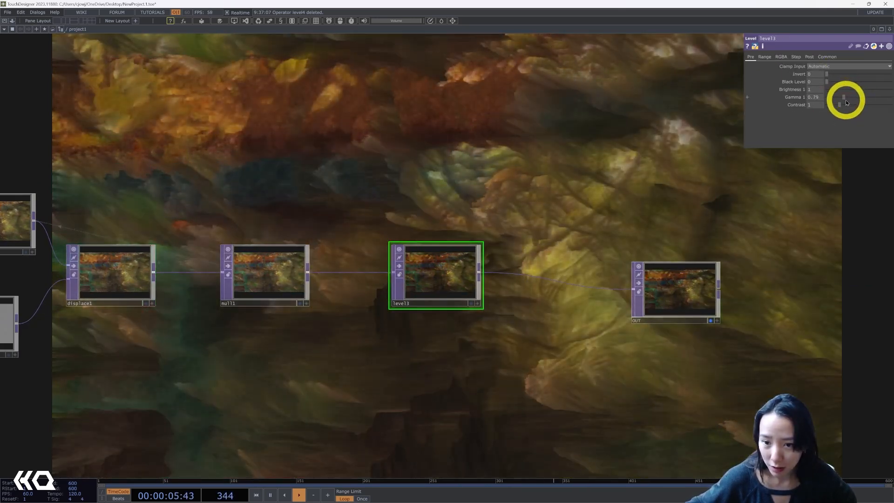
pyautogui.moveTo(844, 97); pyautogui.dragTo(841, 96)
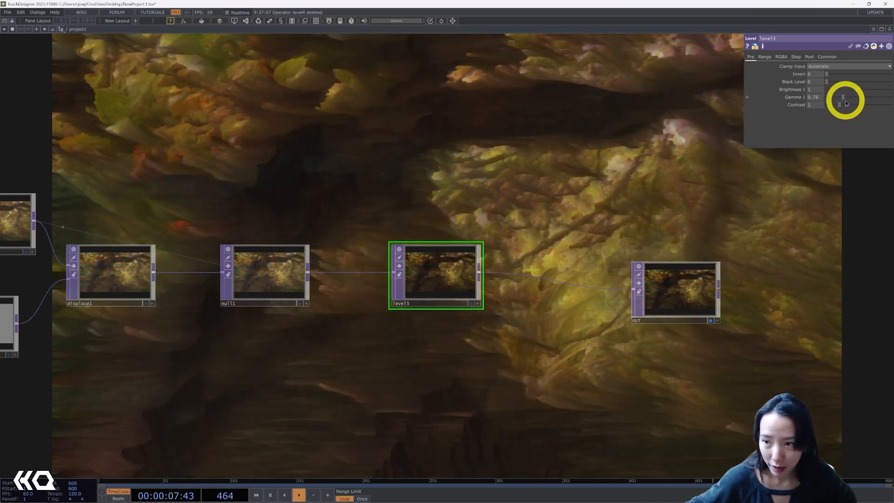
pyautogui.moveTo(844, 97); pyautogui.dragTo(870, 90)
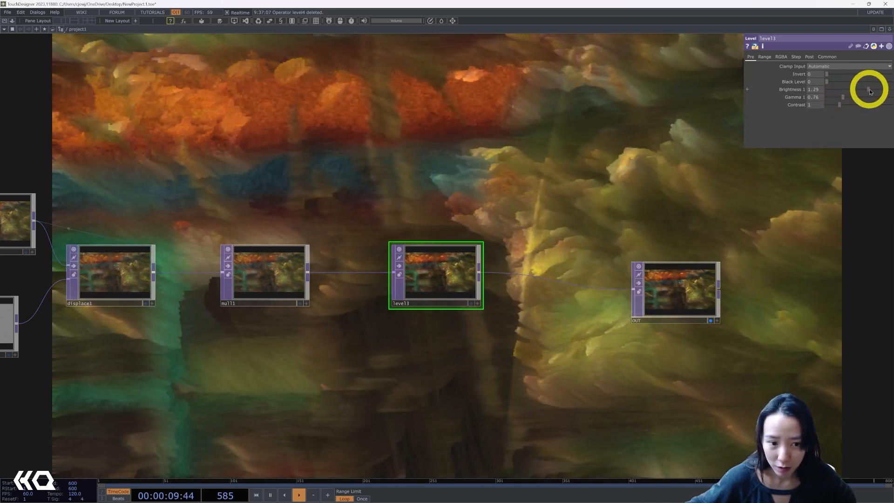
pyautogui.moveTo(867, 90); pyautogui.dragTo(872, 89)
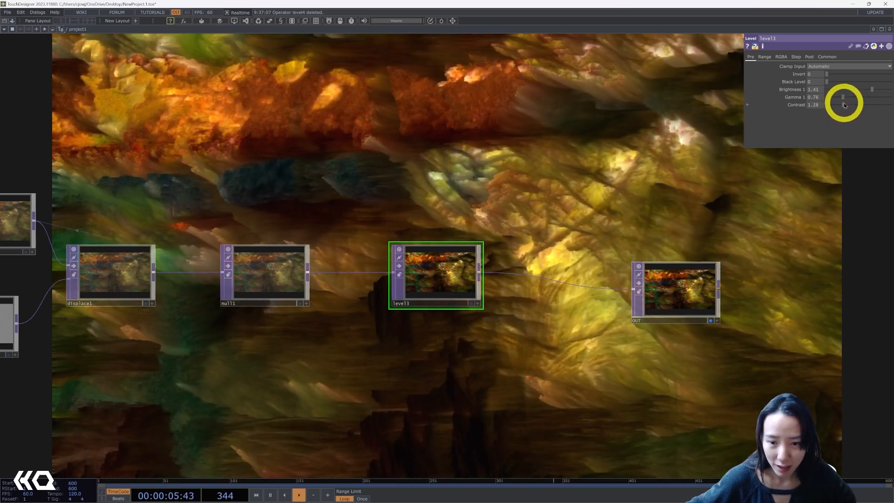
pyautogui.moveTo(849, 105); pyautogui.dragTo(844, 105)
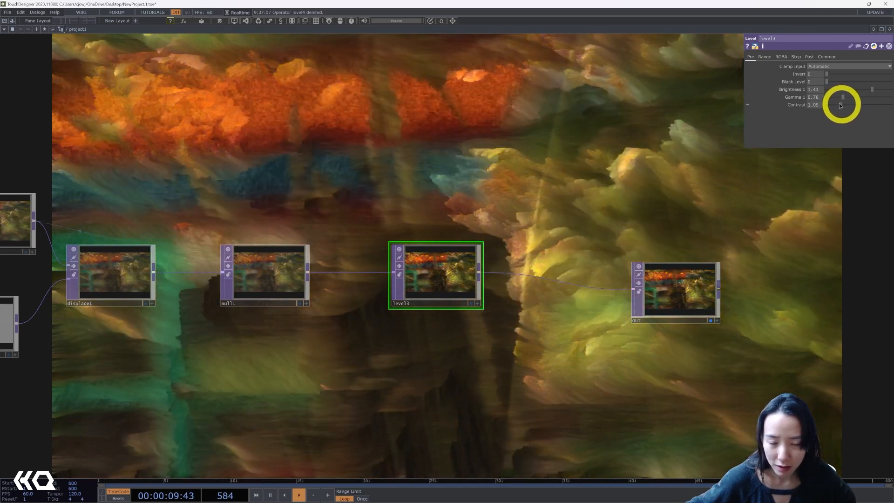
pyautogui.moveTo(841, 106); pyautogui.dragTo(849, 96)
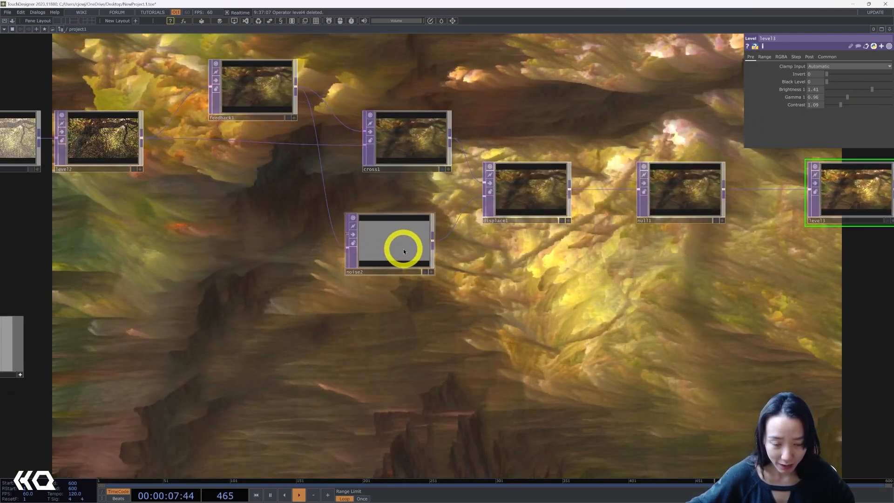
# Set noise2's pixel format to 32-bit float (RGBA) on the Common page.
pyautogui.click(392, 250)
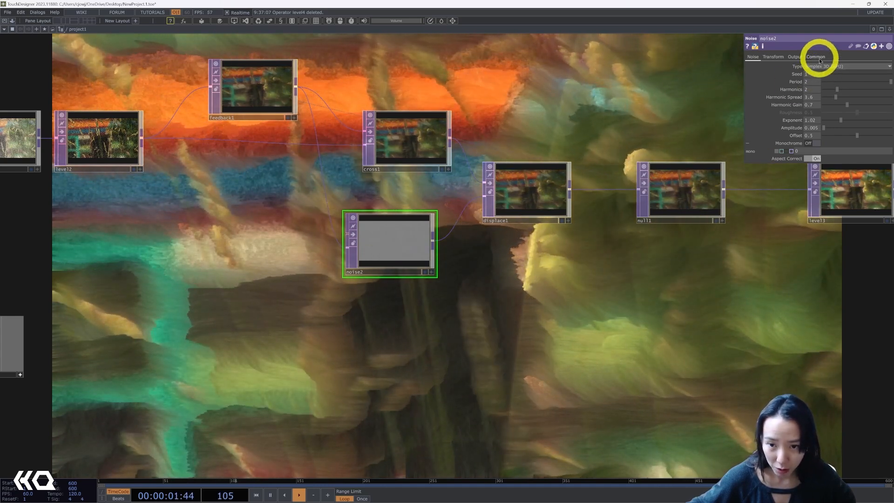
pyautogui.click(816, 56)
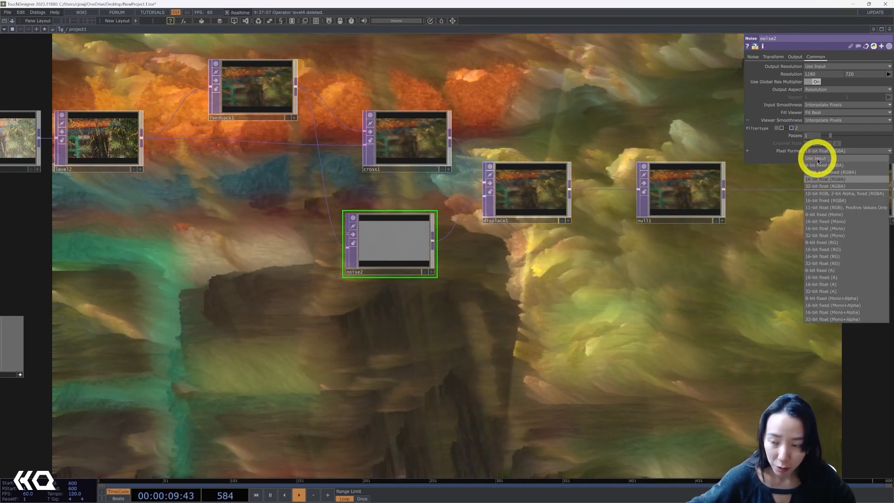
pyautogui.click(815, 157)
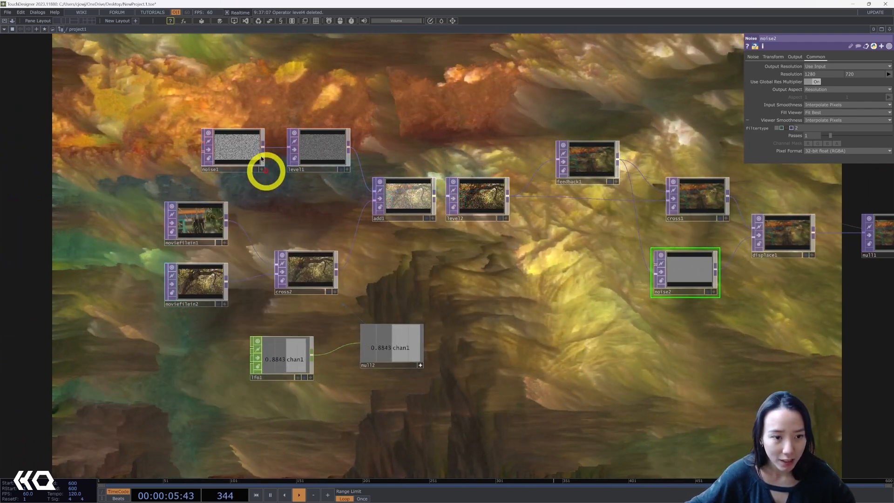
pyautogui.click(231, 150)
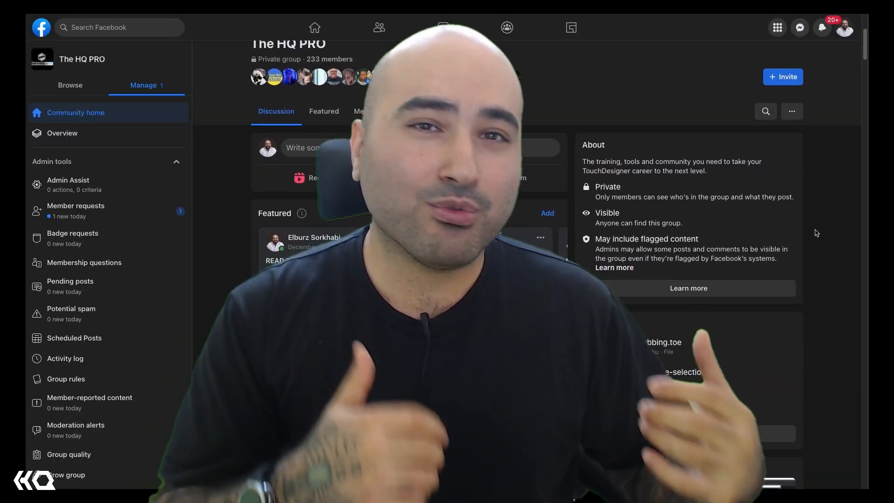
# Scroll the HQ PRO group page down to member posts and the Recent files panel.
pyautogui.scroll(-3)
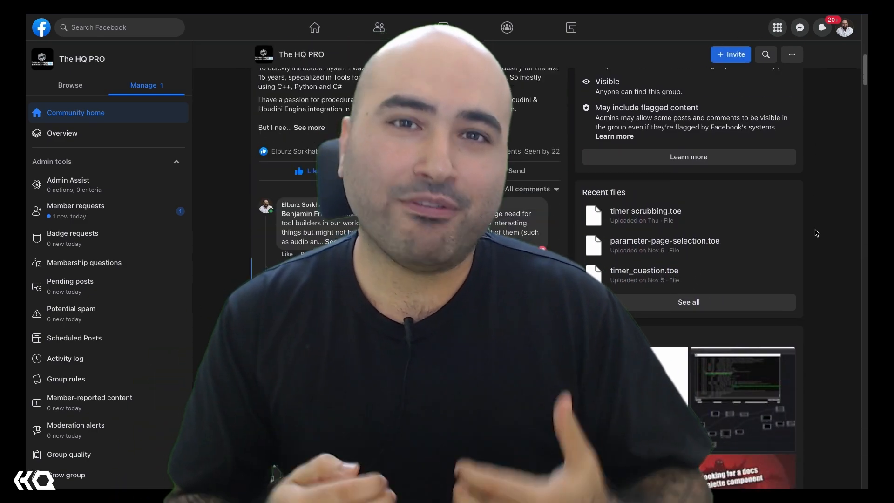